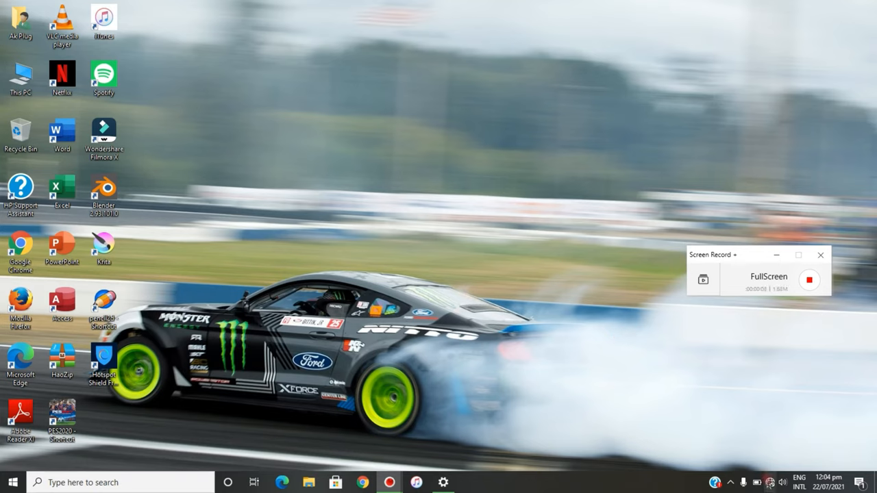
Confirm from the tray's Network & Internet settings that the PC is not connected, then hide Settings
click(775, 482)
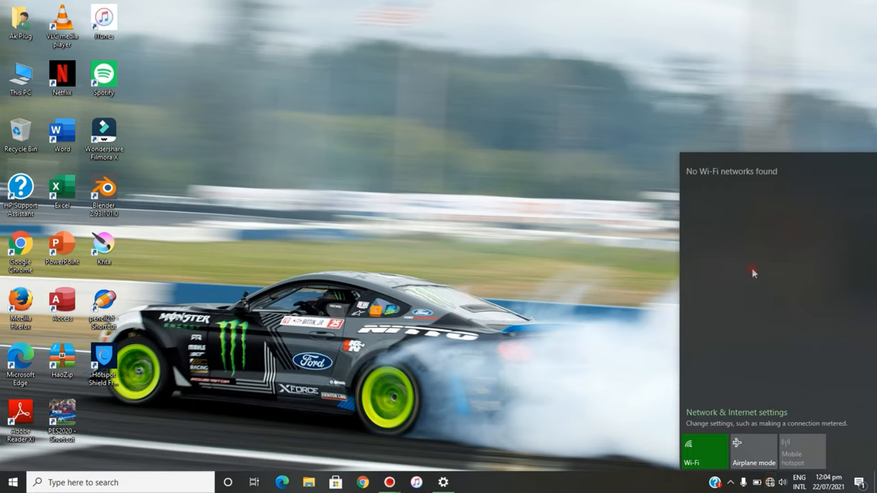
mouse_move(732, 194)
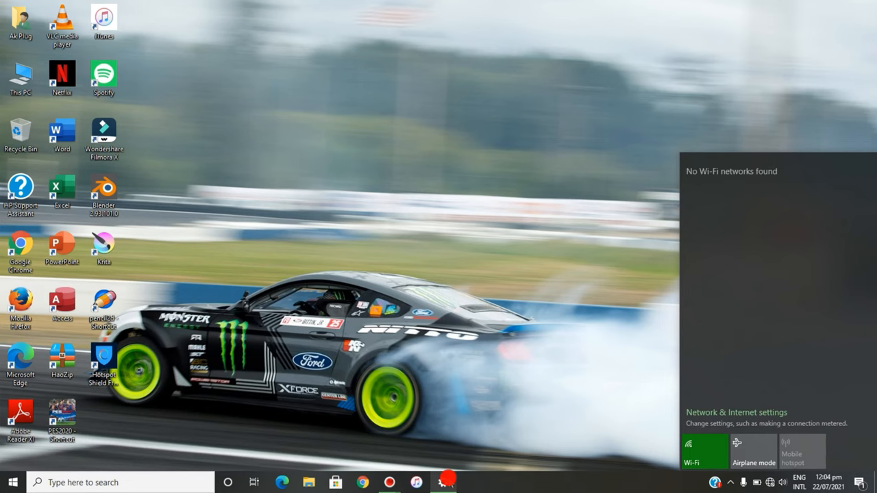
click(723, 411)
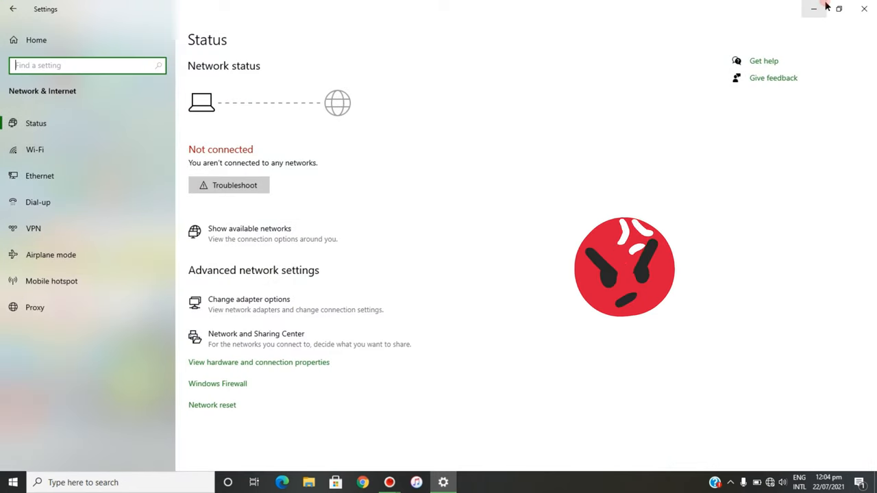
mouse_move(814, 8)
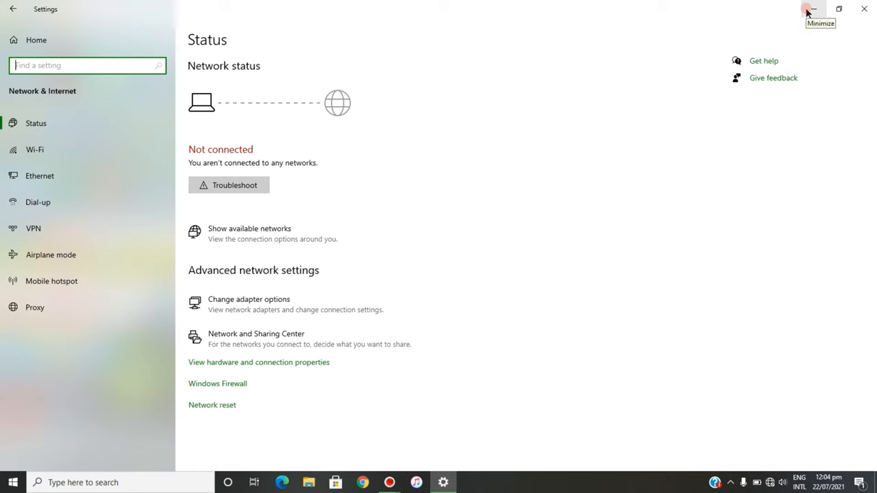
click(814, 9)
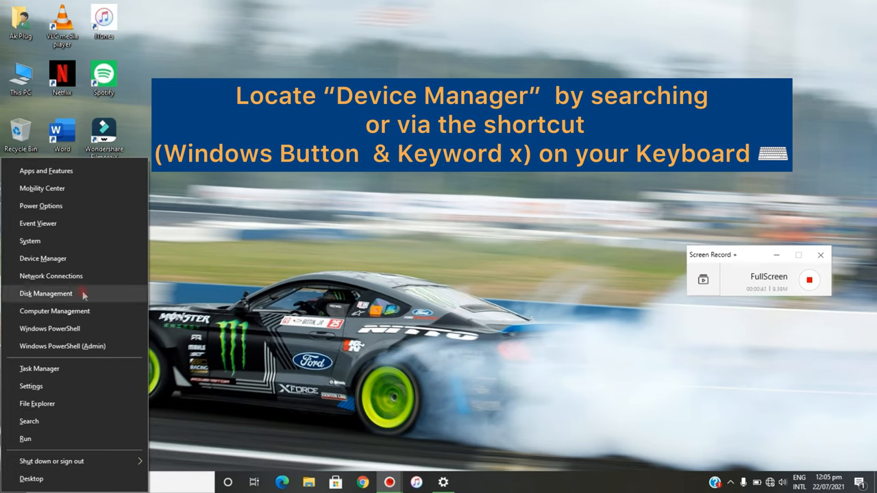
mouse_move(52, 258)
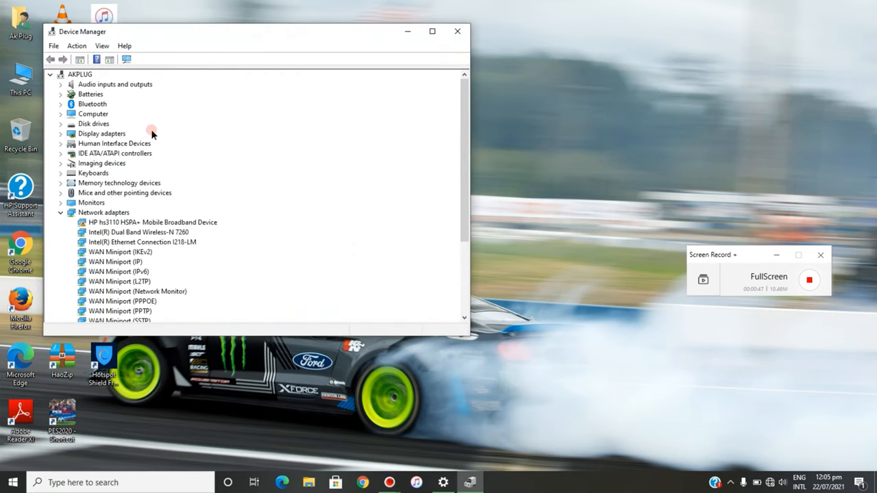
mouse_move(101, 214)
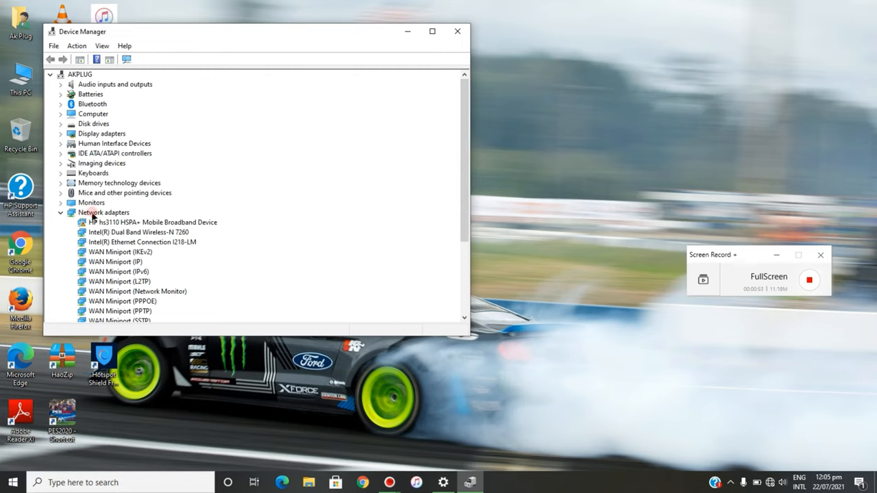
mouse_move(103, 224)
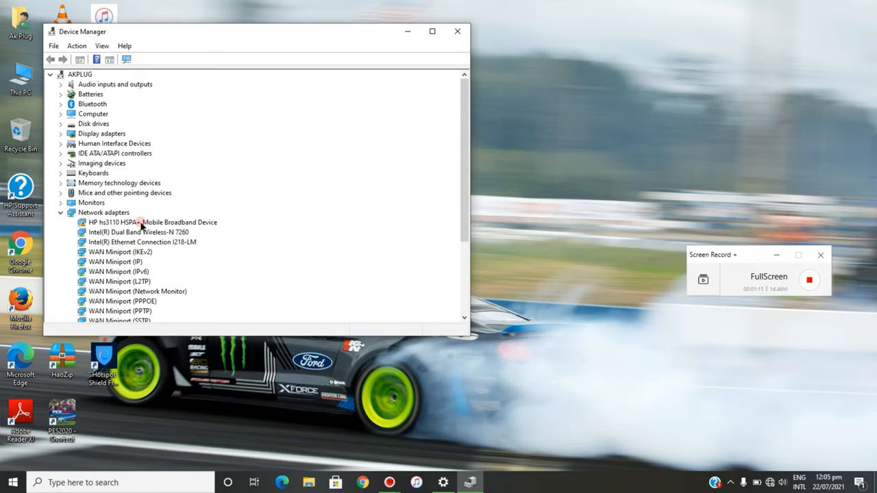
Disable the HP hs3110 HSPA+ adapter from its menu, then view its Properties and driver provider, date and version
click(152, 222)
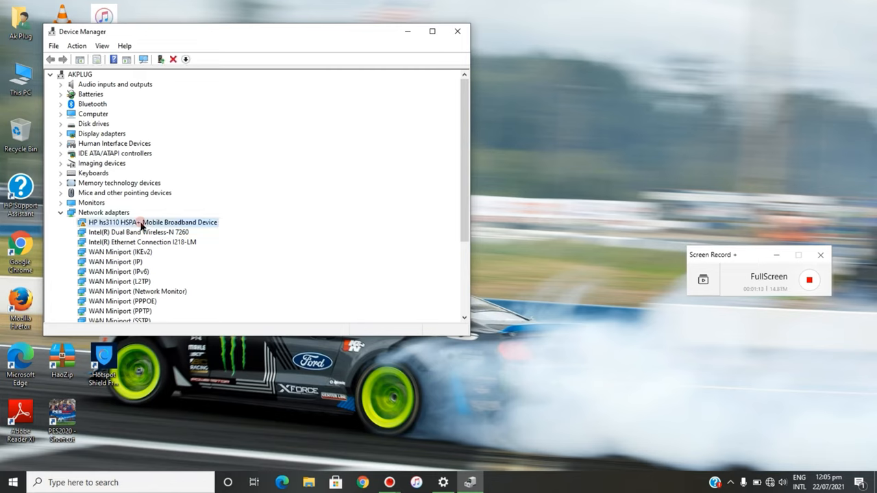
right_click(140, 222)
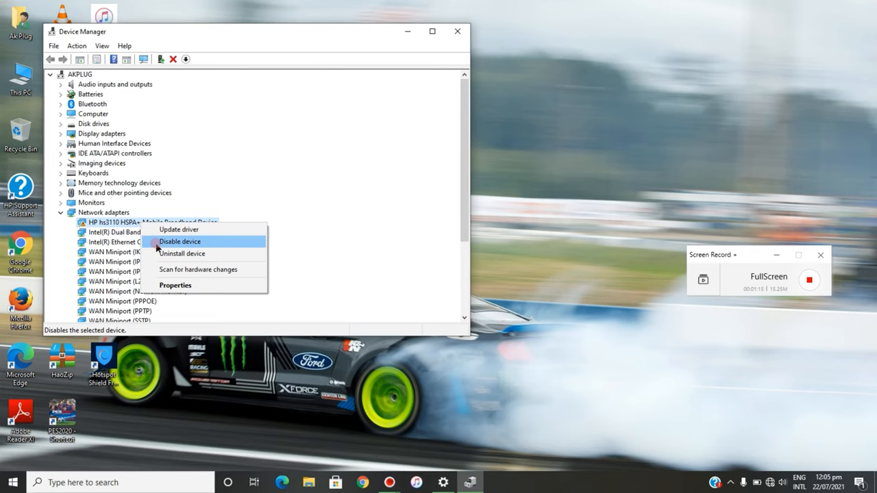
click(179, 241)
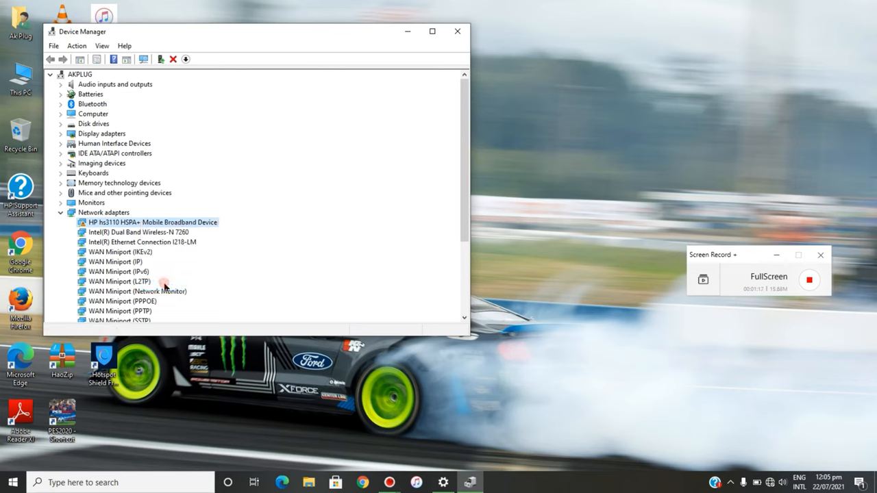
double_click(154, 222)
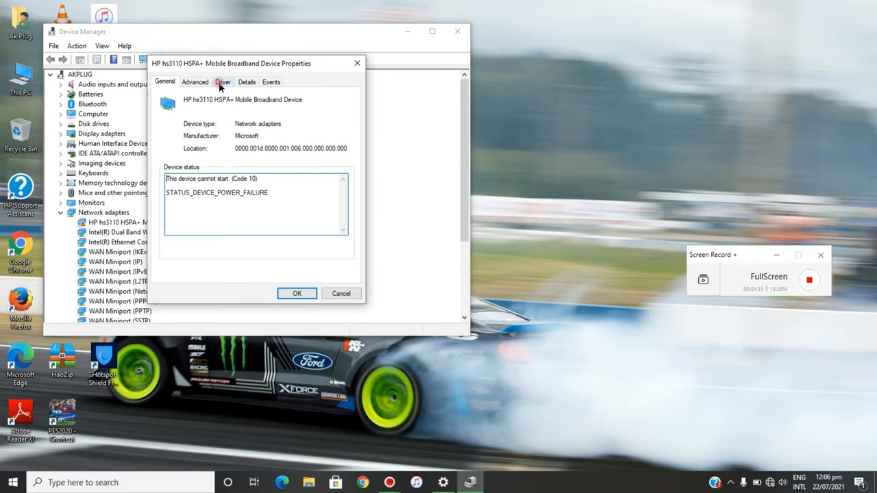
click(222, 82)
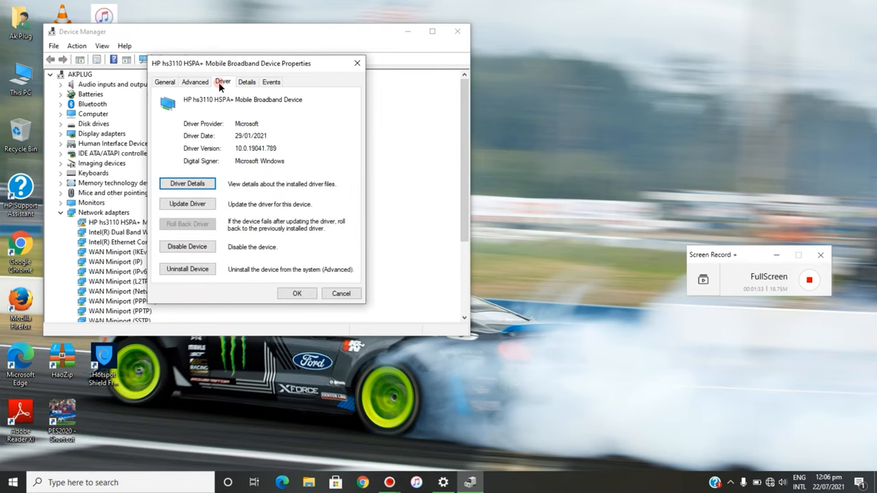
mouse_move(209, 85)
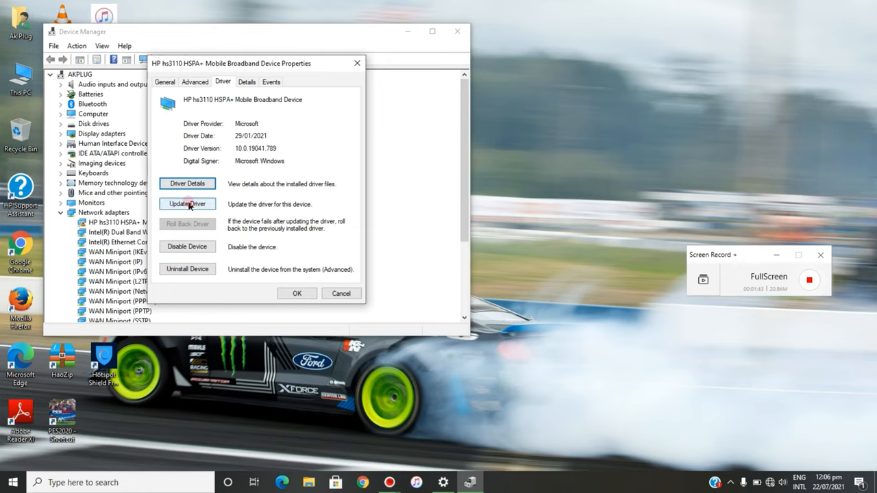
Set the adapter's Selective Suspend advanced property to Enabled and apply it
click(195, 82)
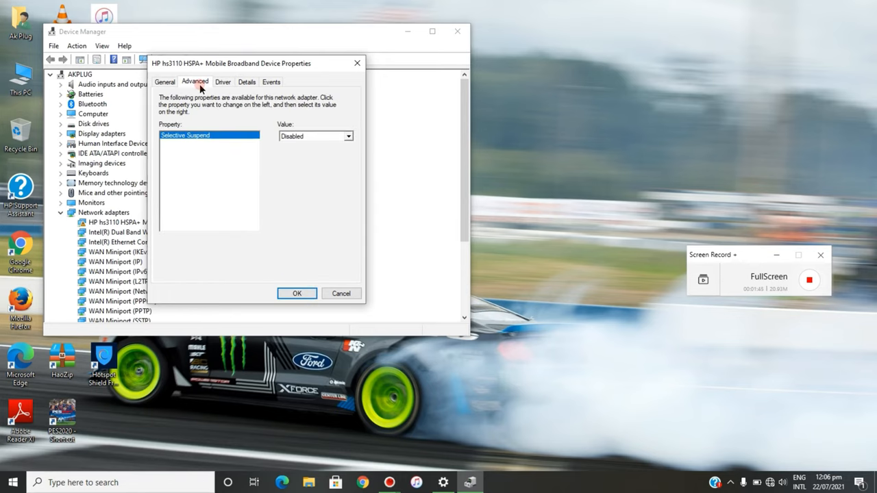
mouse_move(302, 140)
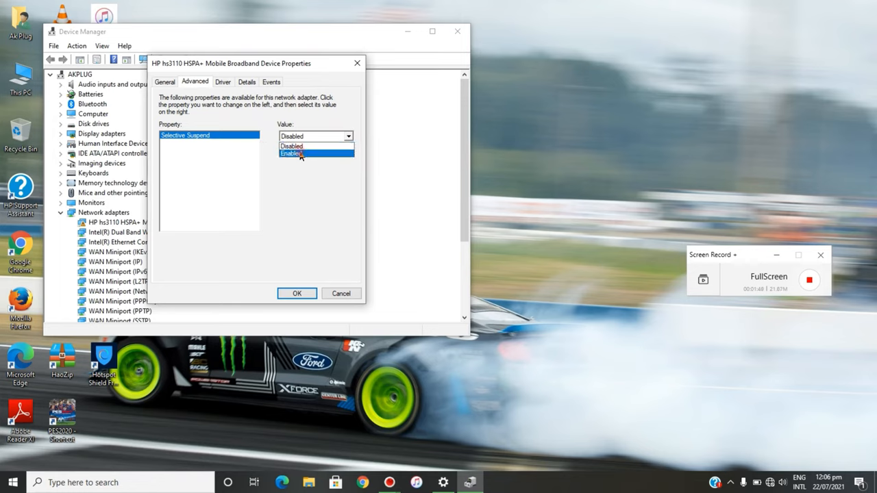
click(300, 153)
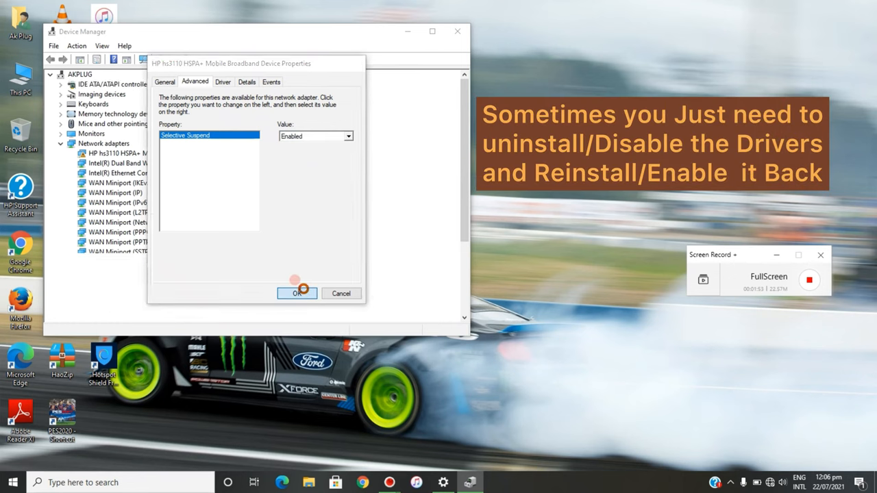
click(296, 293)
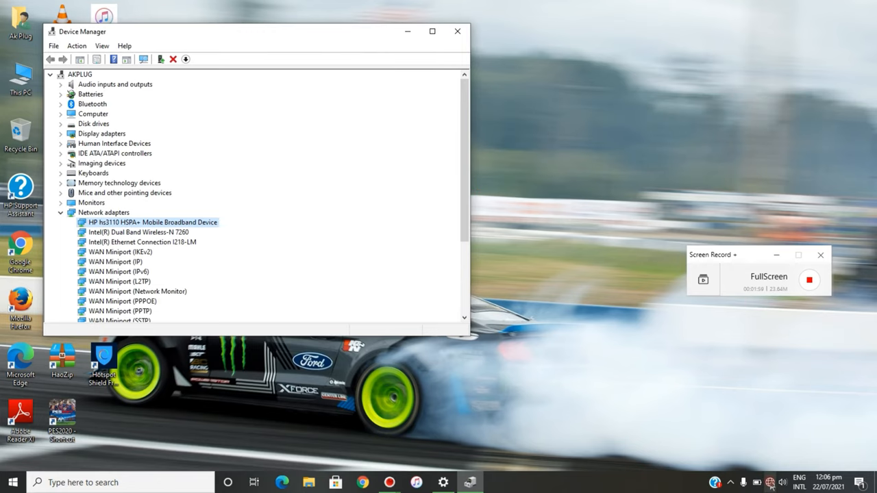
Connect to the AirtelNG cellular network from the tray so the status shows Internet connected
click(772, 482)
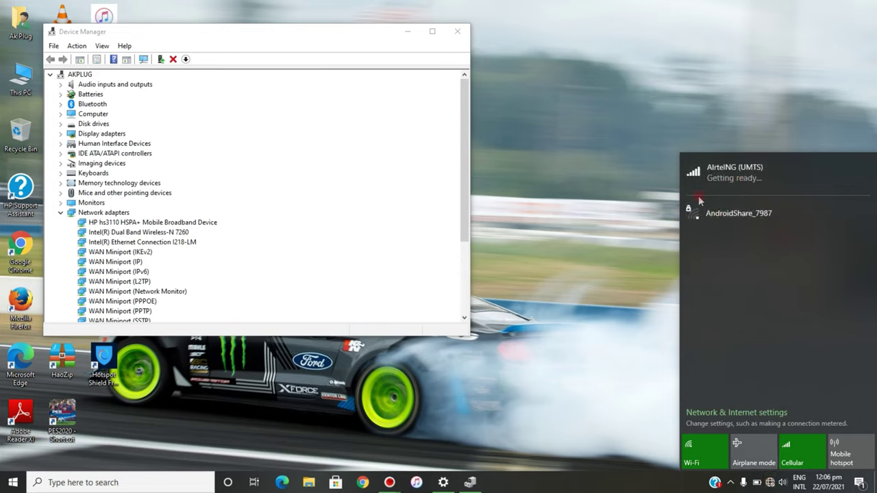
mouse_move(705, 186)
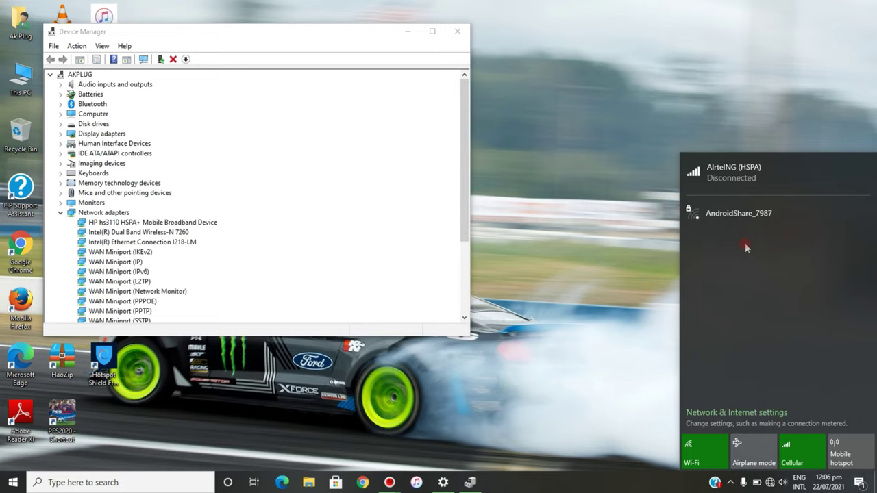
click(750, 177)
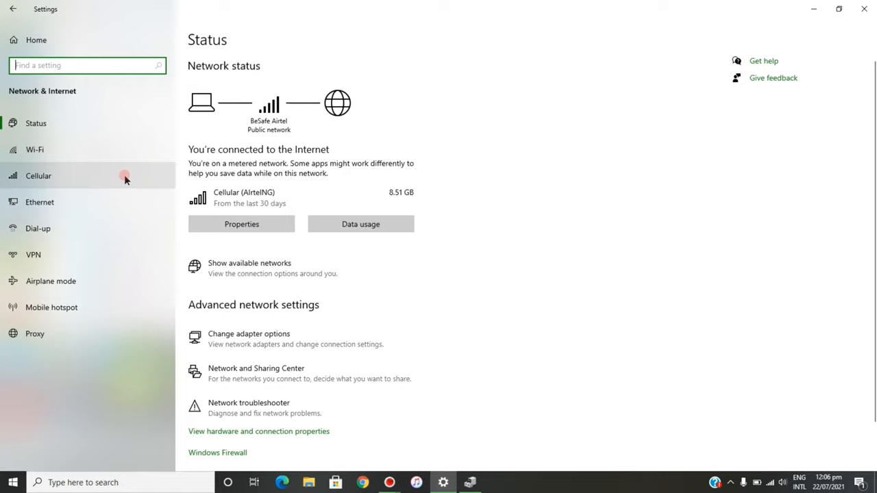
mouse_move(249, 206)
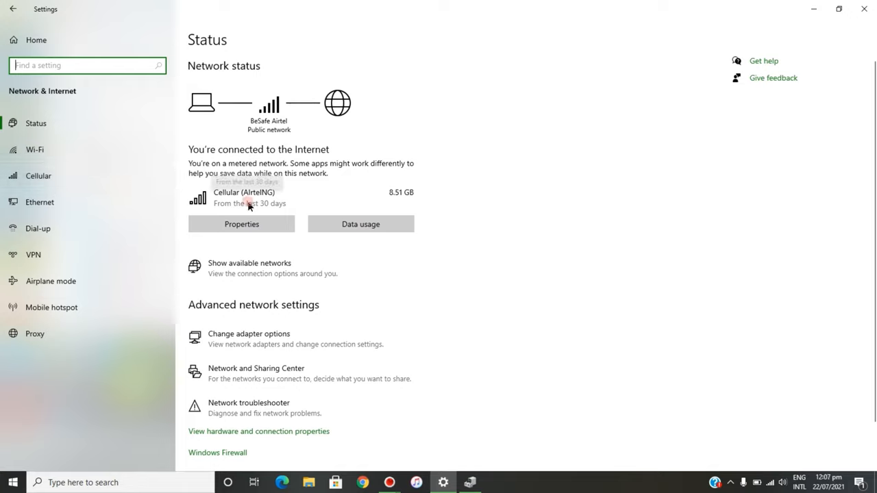